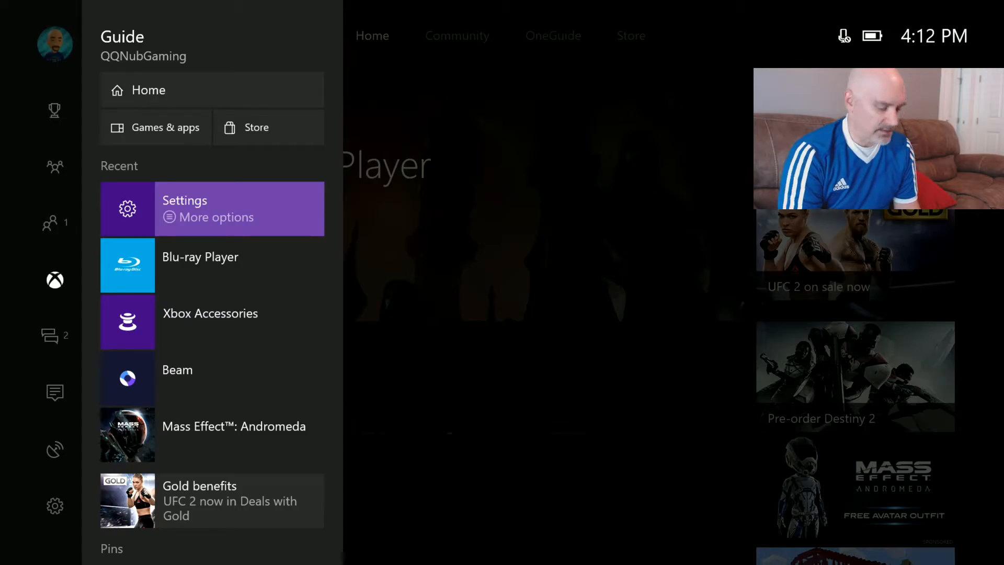
Step: From the guide's Settings options, open All settings at the Display & sound section
left_click(55, 165)
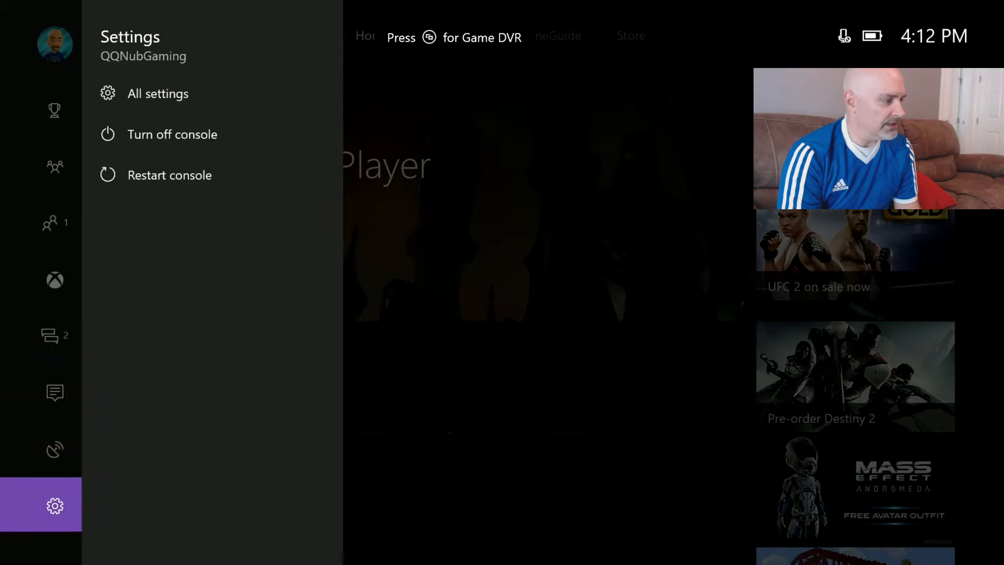
left_click(157, 93)
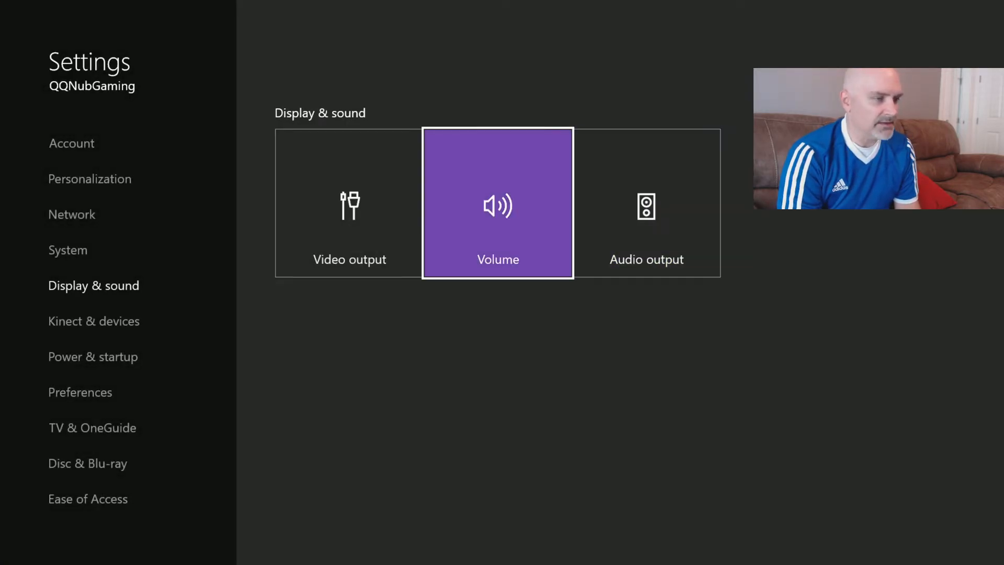
Step: Go to Disc & Blu-ray and open the Blu-ray settings with receiver audio decoding enabled
left_click(646, 203)
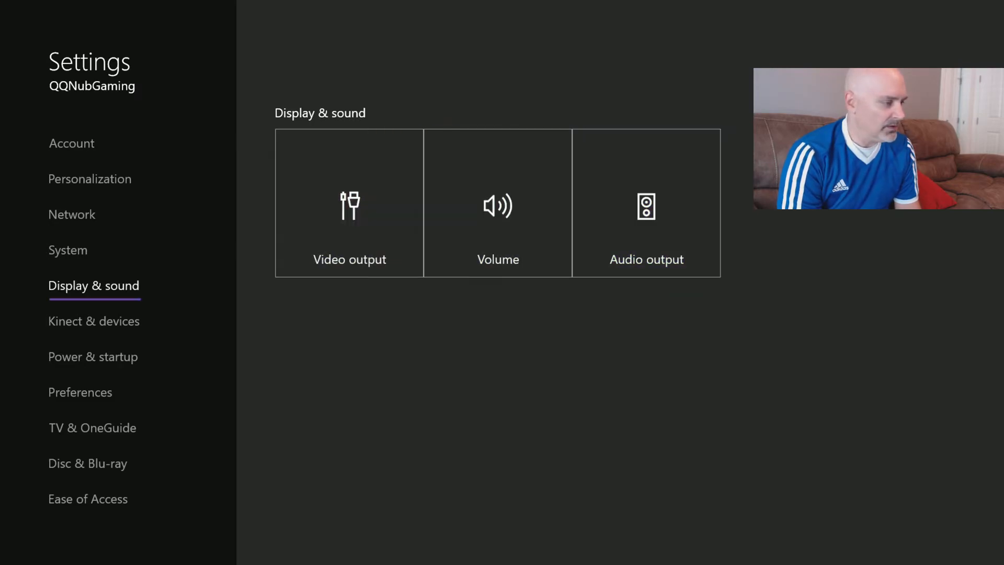
left_click(88, 463)
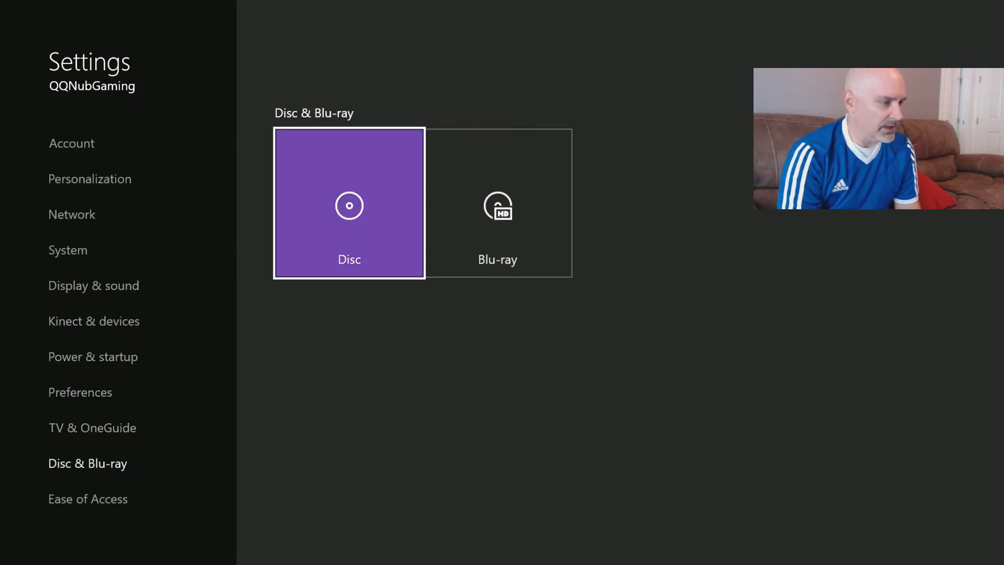
left_click(497, 203)
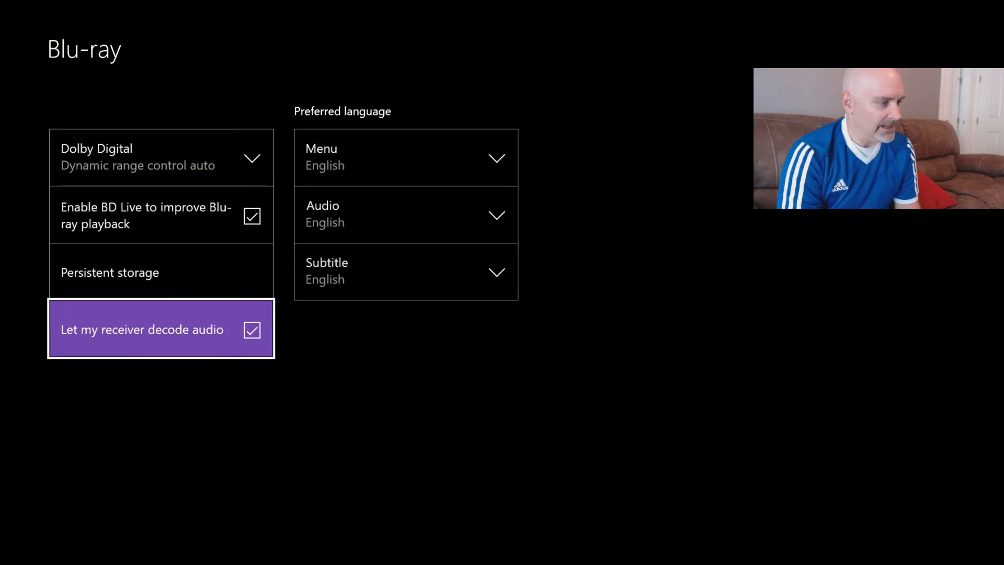